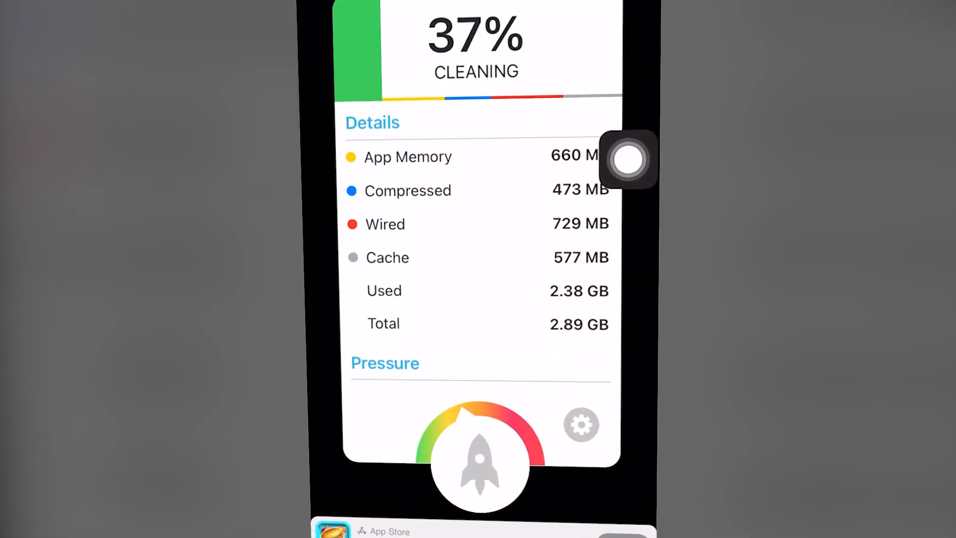
- Start a RAM clean in Memory Cleaner with the rocket button
click(628, 160)
text(app store)
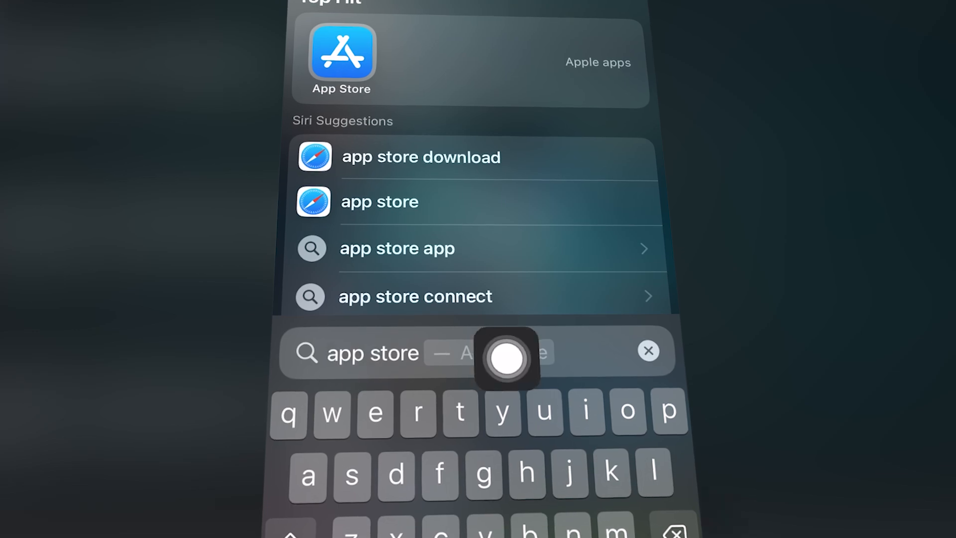
- Open the App Store from the 'app store' Spotlight top hit
click(344, 52)
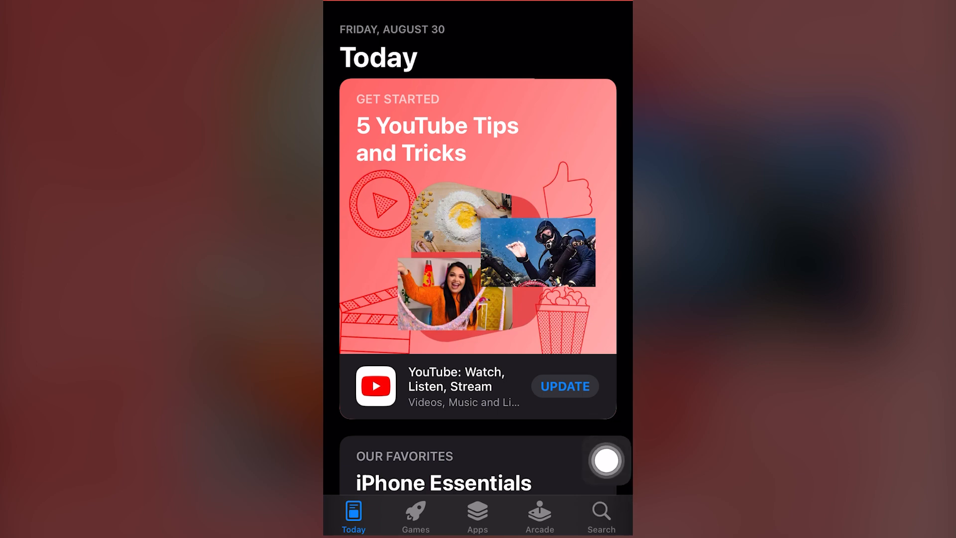
- Search the App Store for 'ram cleaner' apps
click(601, 514)
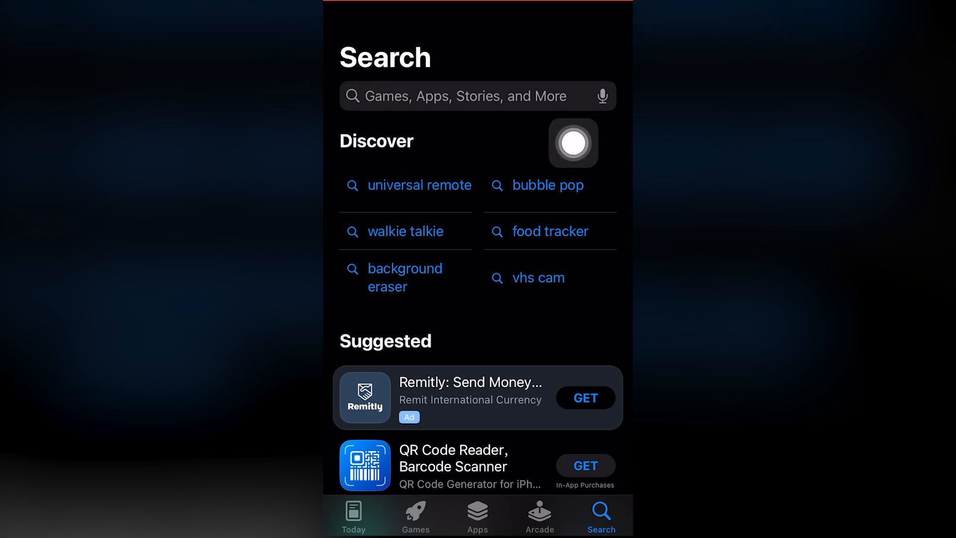
click(470, 96)
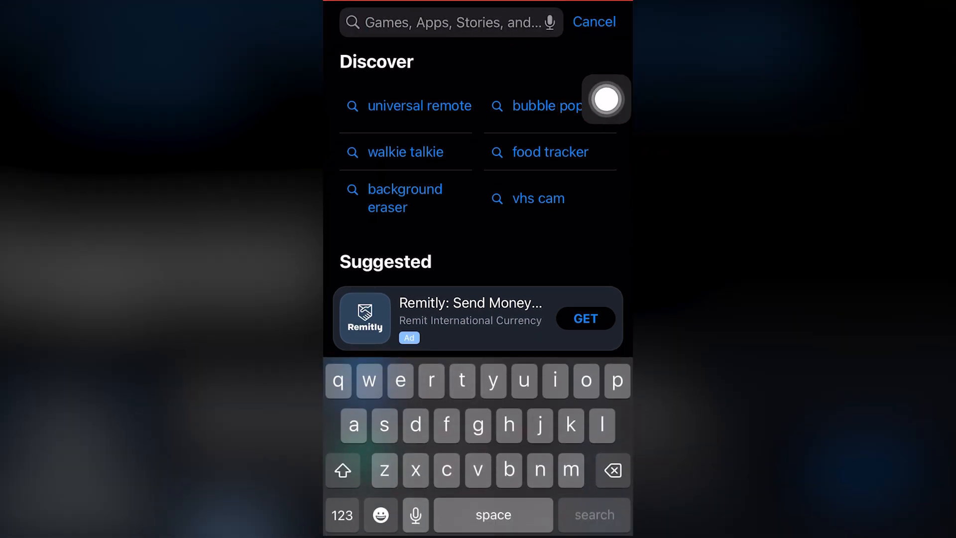
text(ram cleaned)
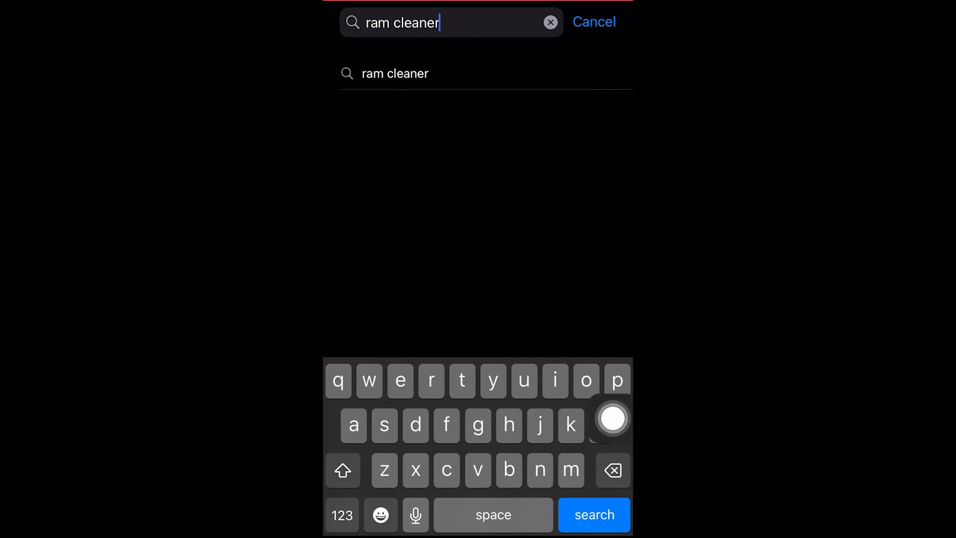
click(593, 528)
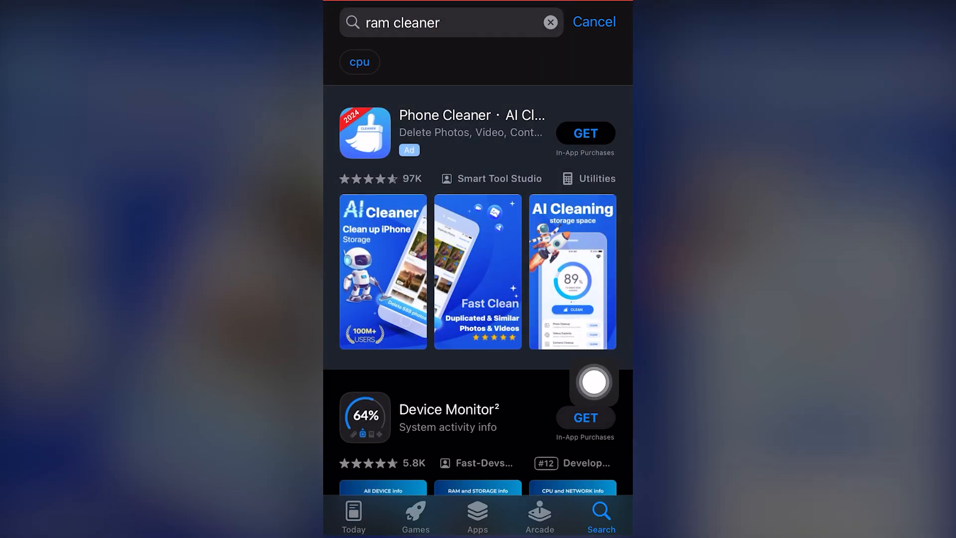
scroll(down, 3)
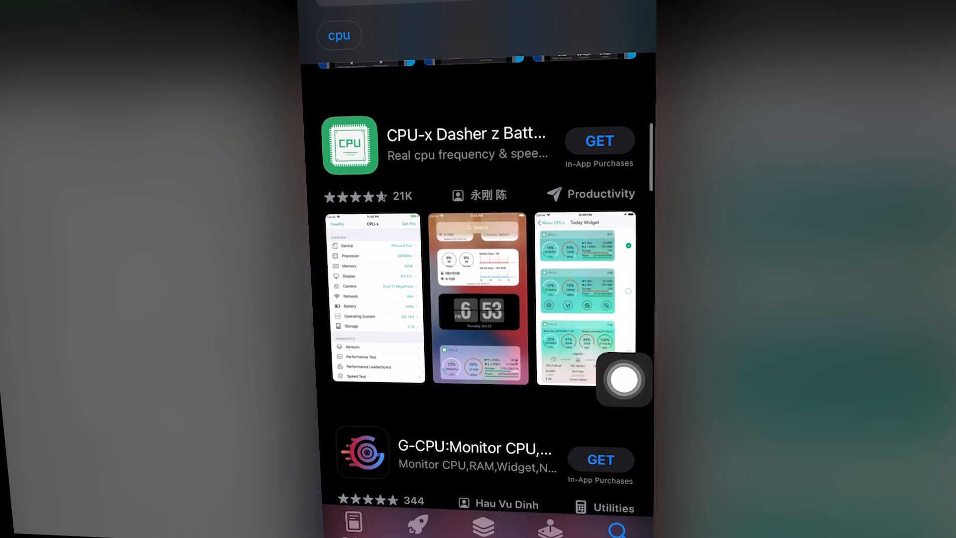
scroll(down, 3)
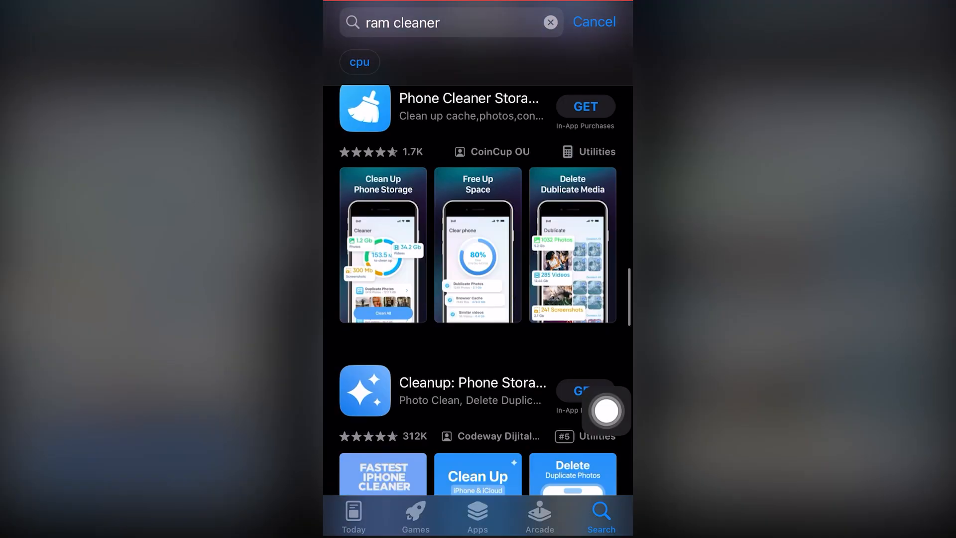
scroll(down, 3)
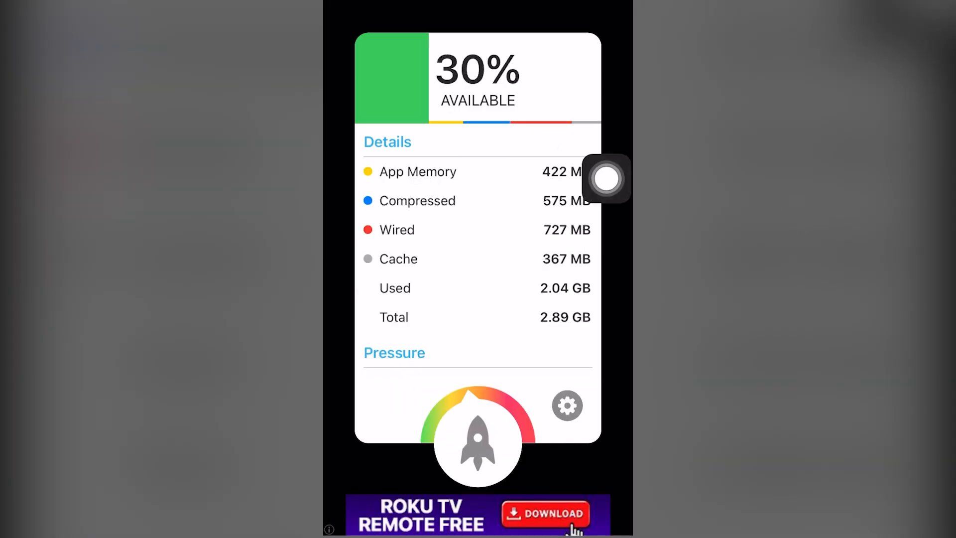
- Open AssistiveTouch's Device menu showing Lock Screen, Rotate Screen and volume controls
click(607, 180)
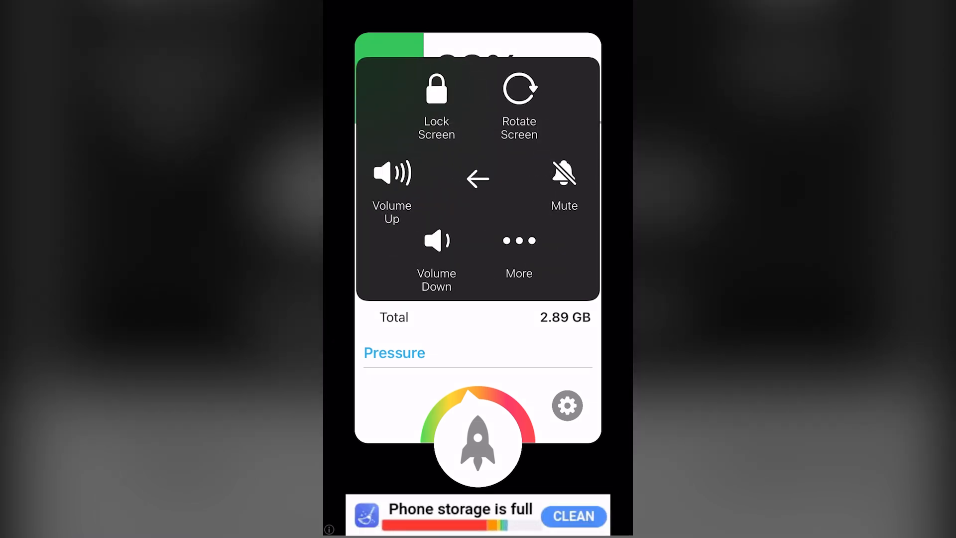
click(436, 89)
text(settings)
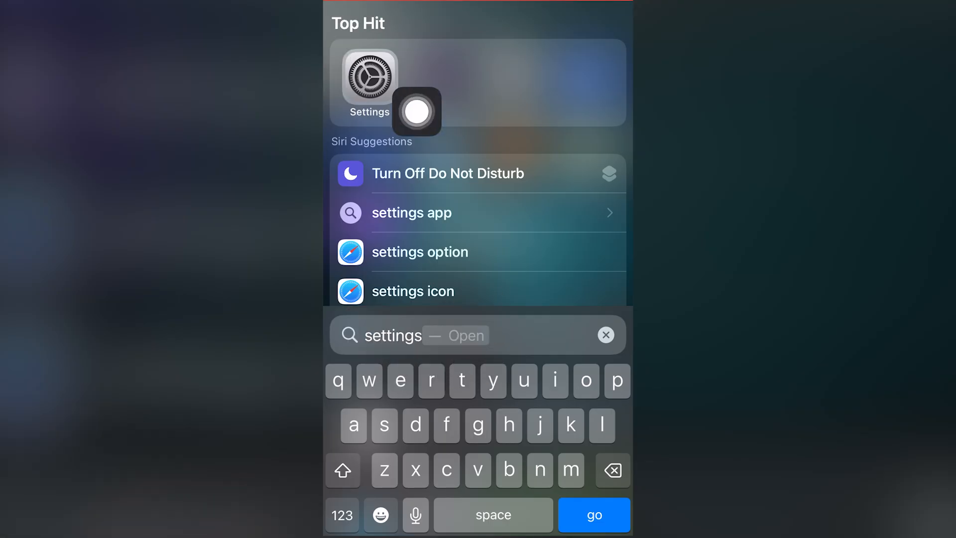
- Open Settings, search 'Assistive touch' and open the Accessibility Touch result
click(368, 77)
text(Assistive t)
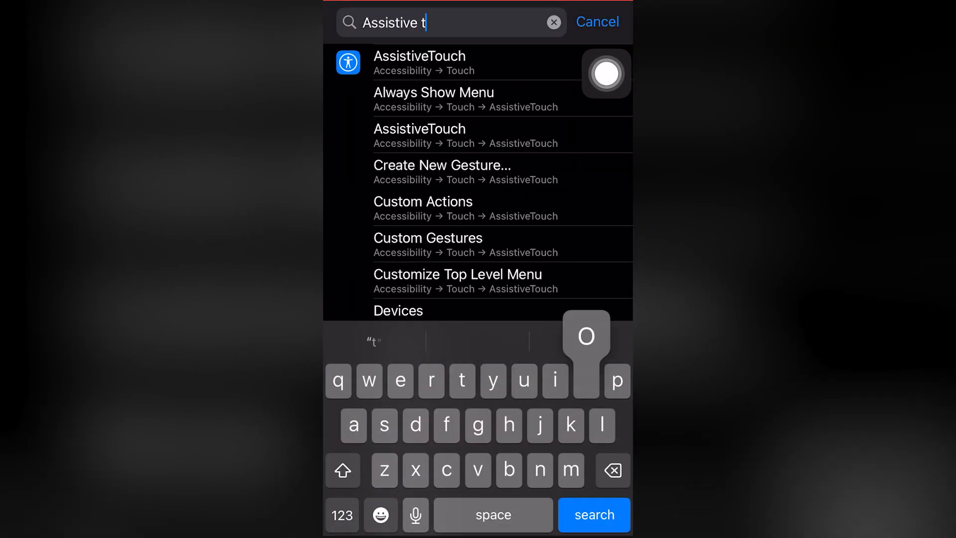
text(ouch)
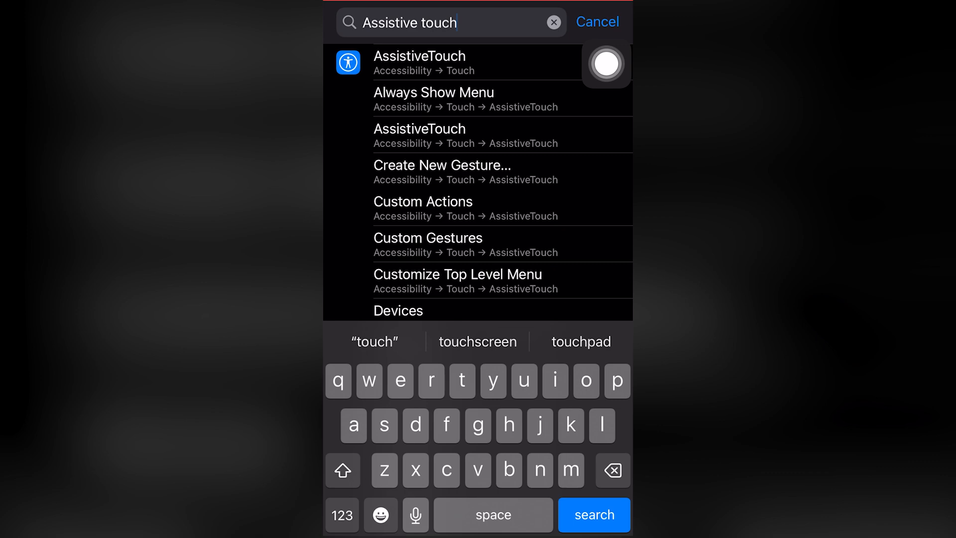
click(419, 63)
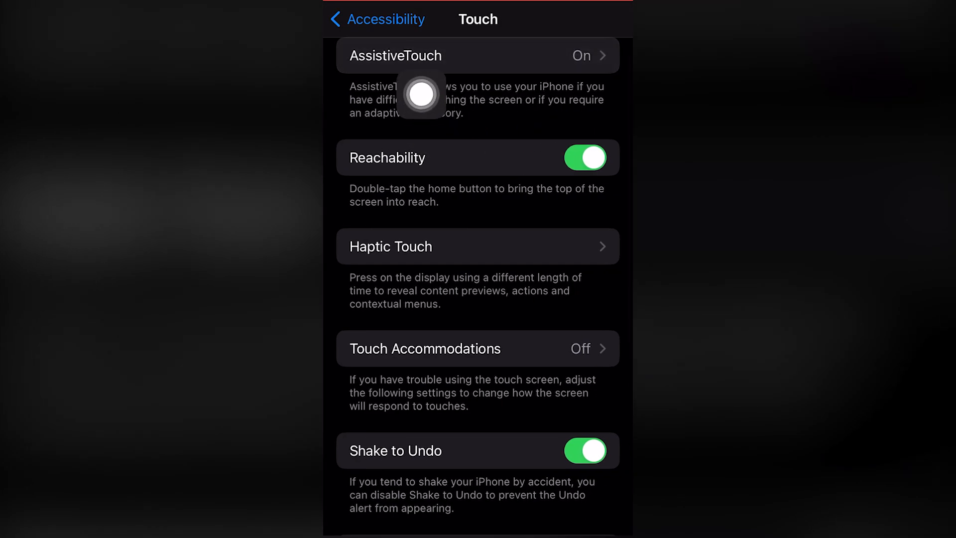
mouse_move(518, 59)
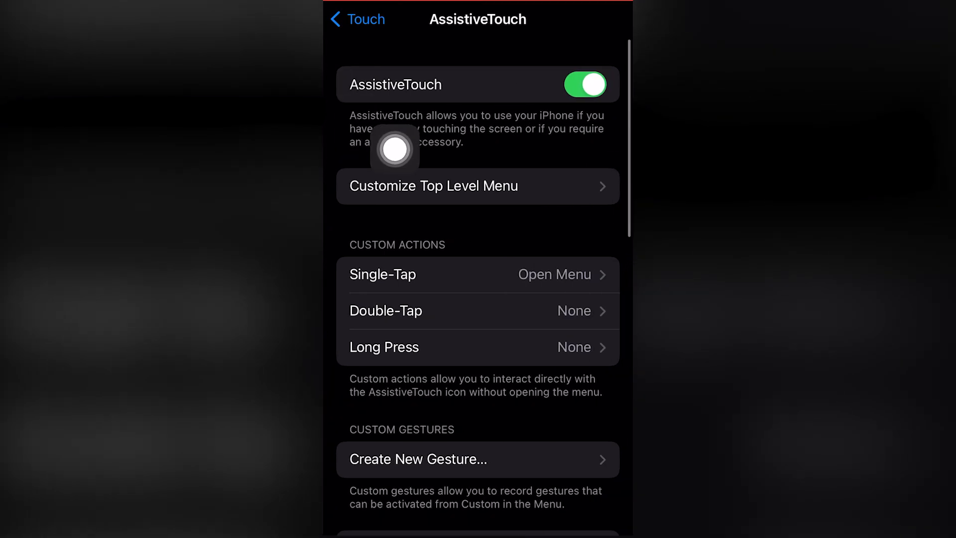
- Open the AssistiveTouch top-level menu with Notification Center, Device and Home
drag(395, 149, 600, 137)
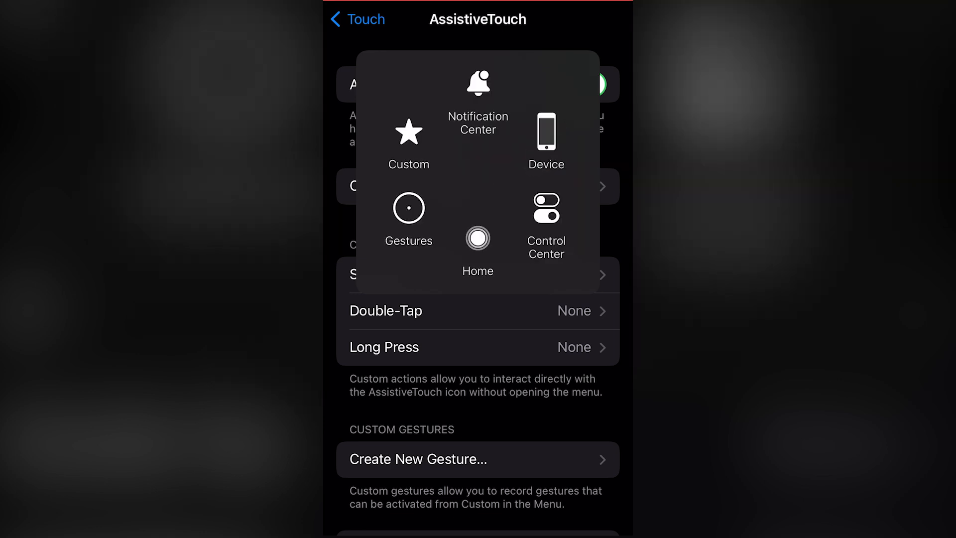
- Choose Device and hold Lock Screen until 'slide to power off' appears
click(546, 130)
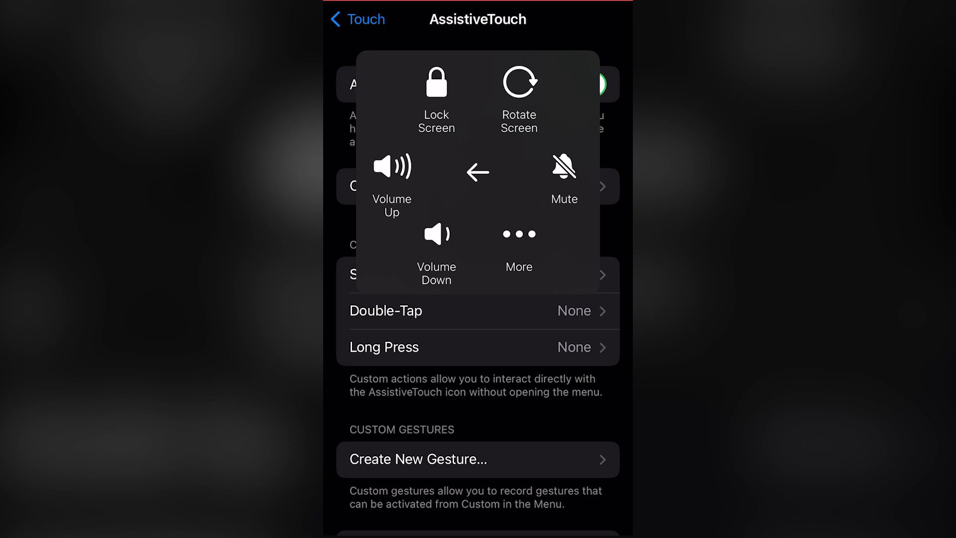
click(435, 82)
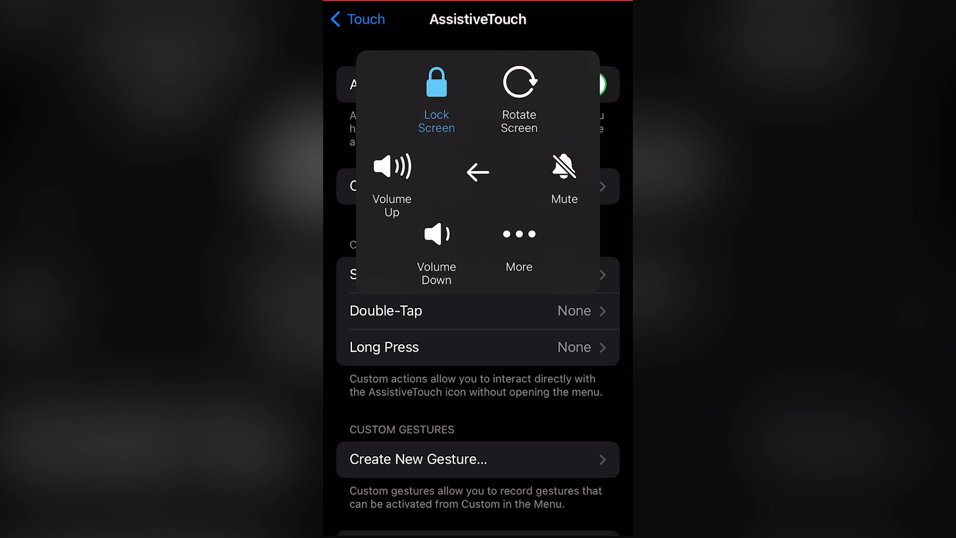
click(436, 83)
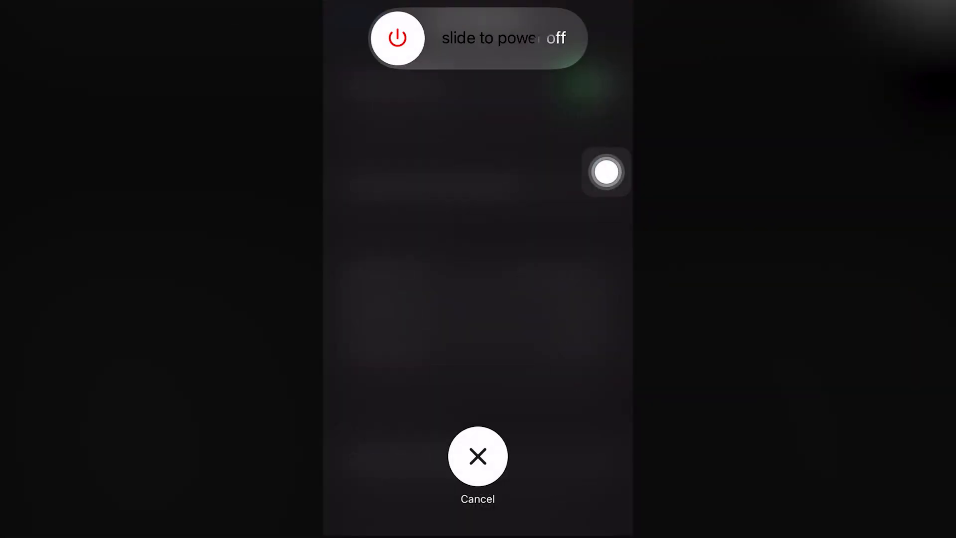